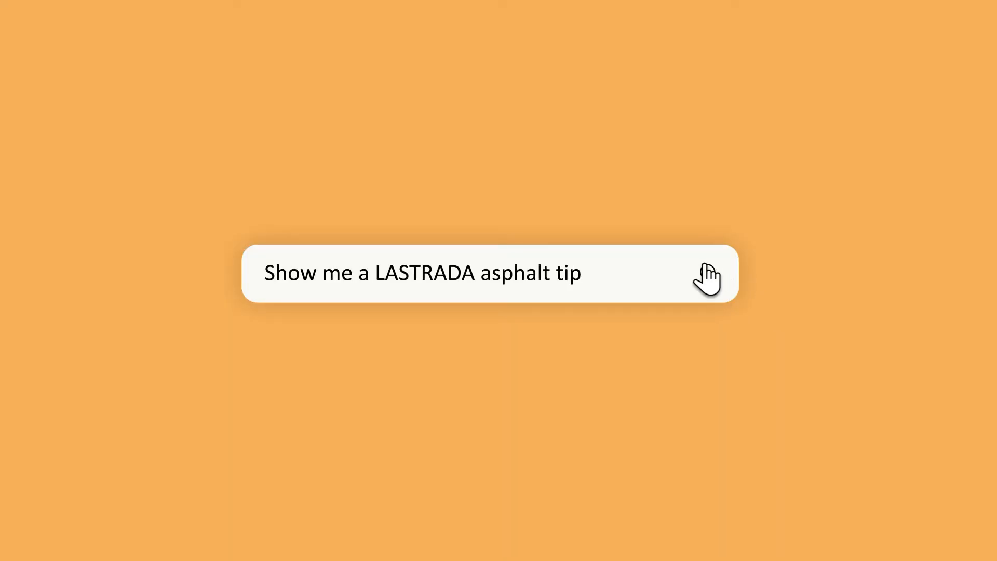
Choose Immersion method as the system-wide default Max density method in Mixture Data visibility.
left_click(706, 273)
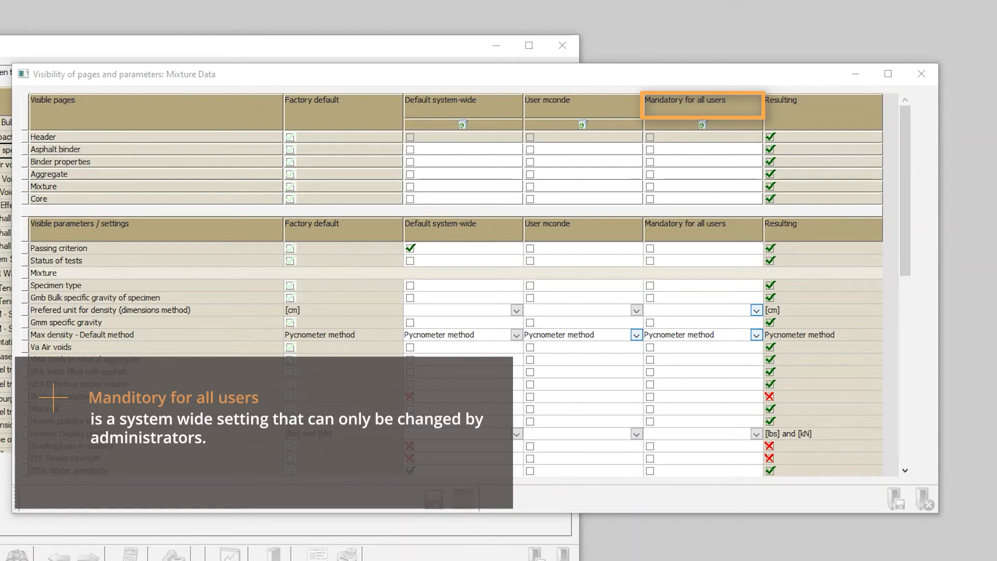
left_click(636, 335)
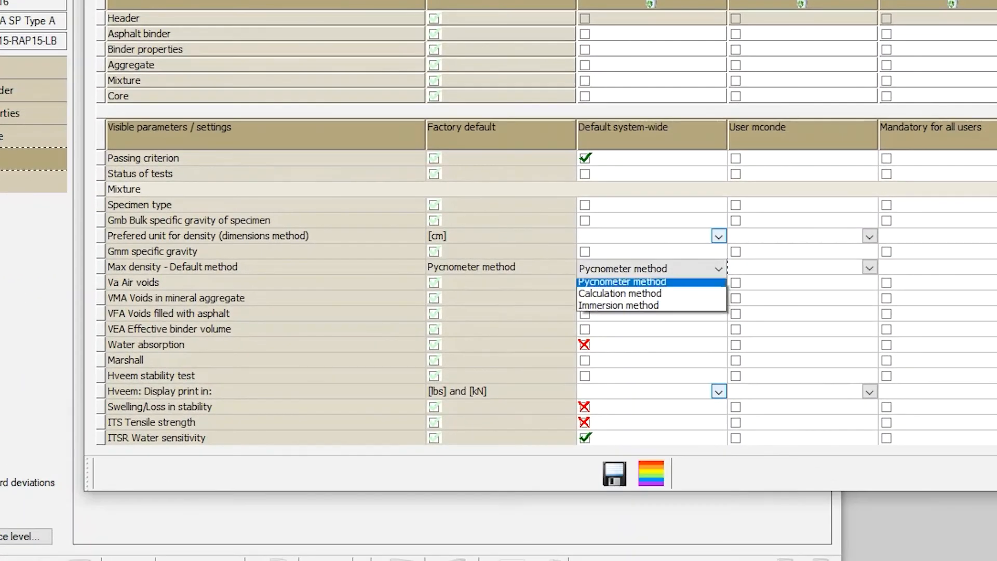
left_click(617, 304)
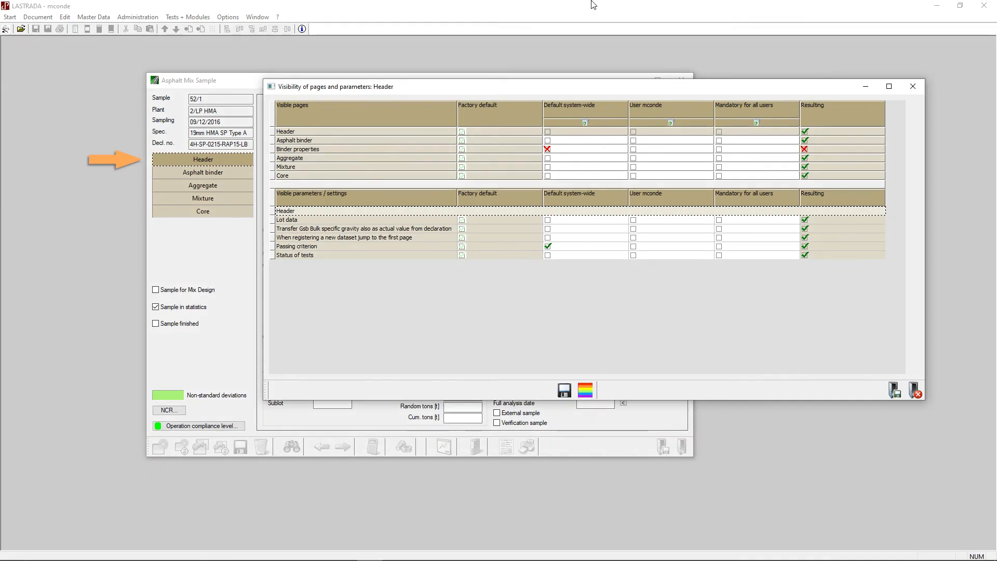
Switch the visibility dialog to the Aggregate page, then to the Core page.
left_click(203, 185)
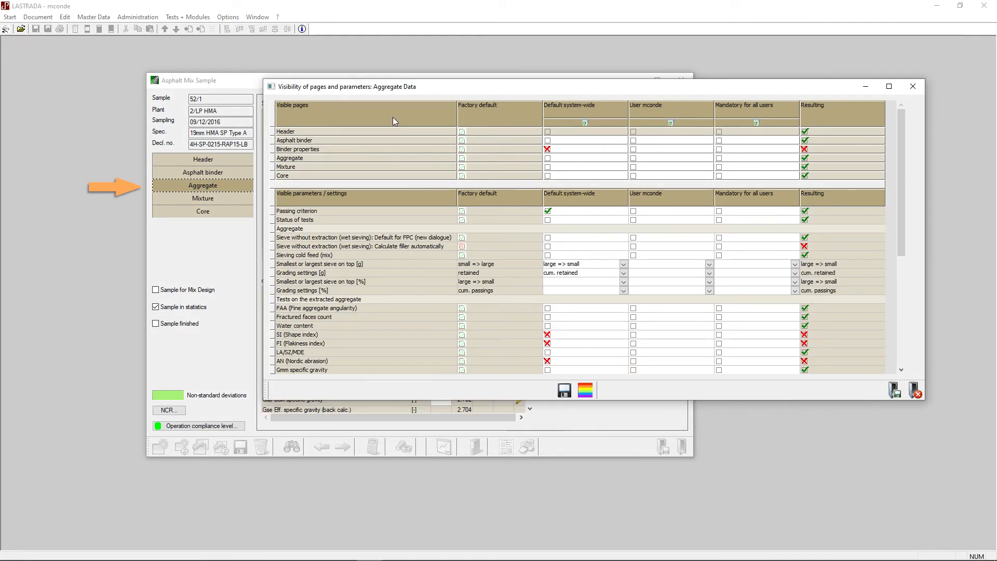
left_click(203, 210)
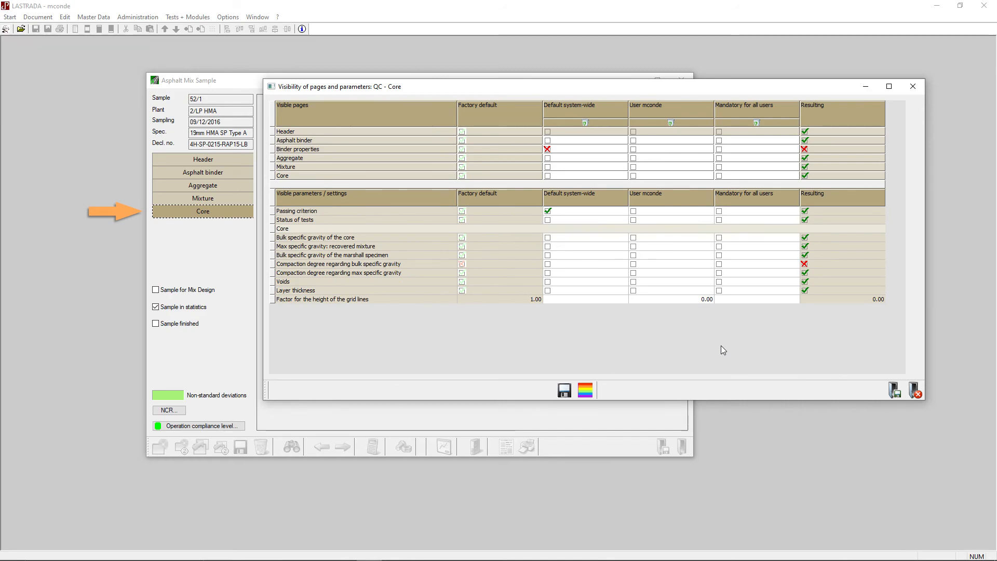